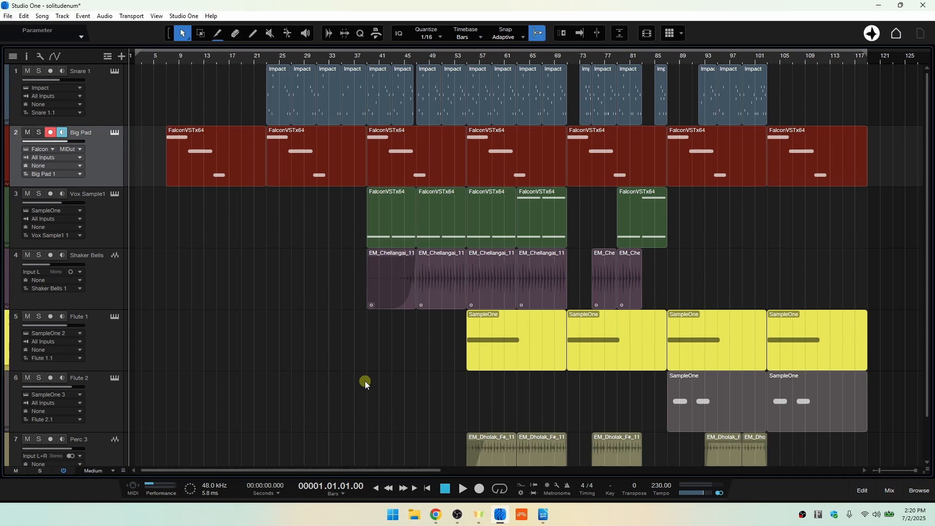
mouse_move(161, 116)
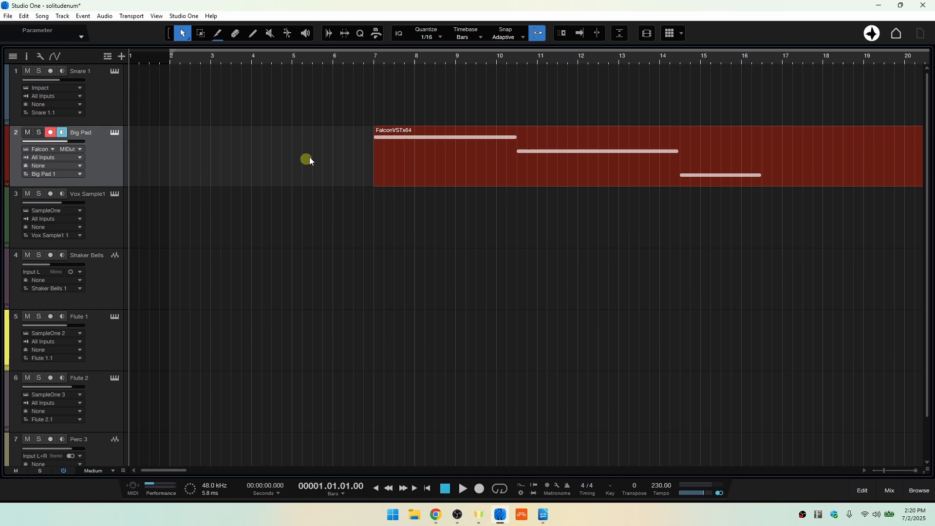
mouse_move(286, 171)
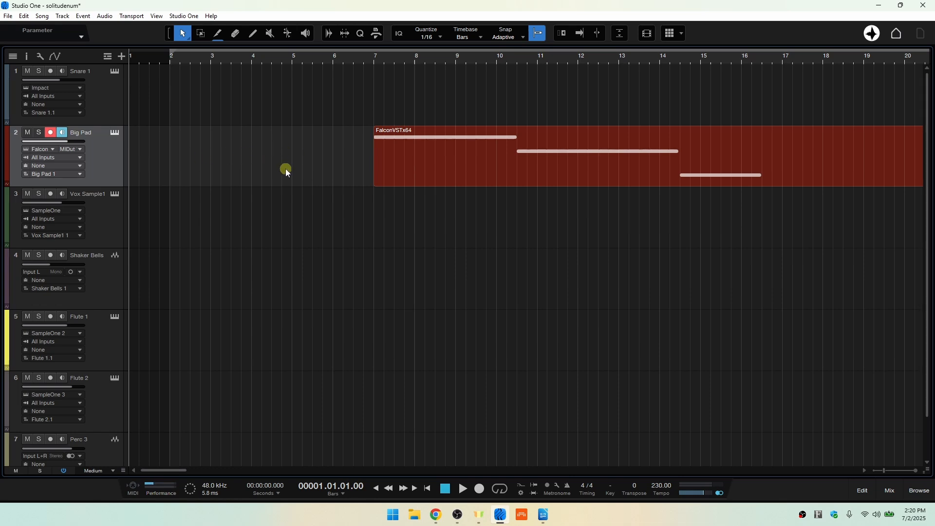
mouse_move(621, 54)
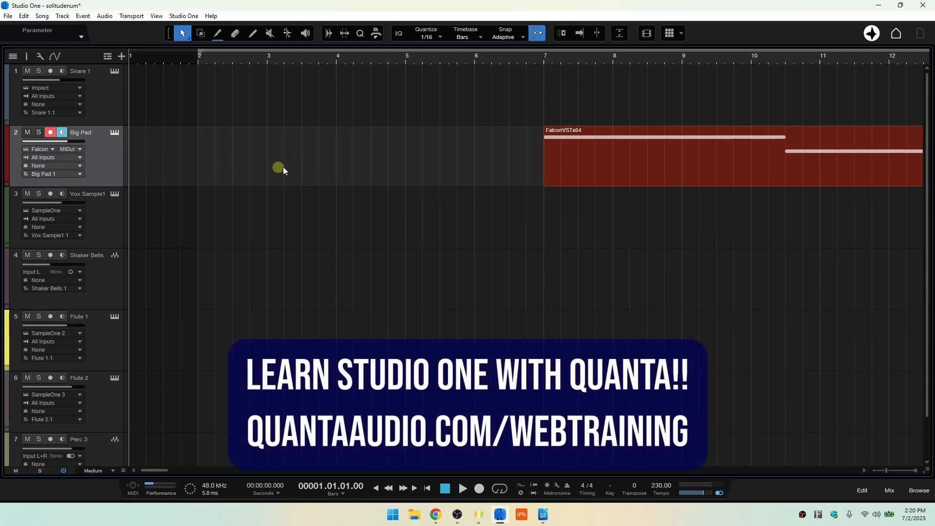
mouse_move(447, 163)
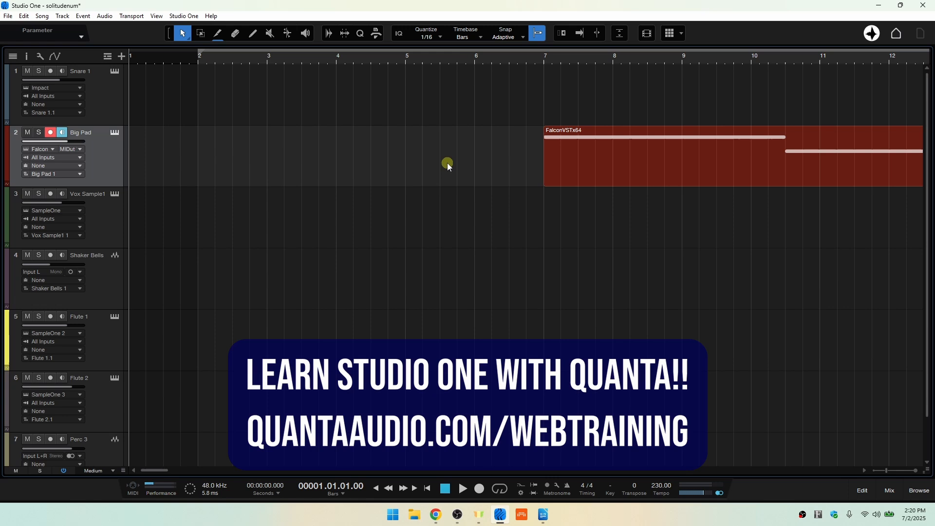
Delete time from bar 1 to bar 6 so the pad part starts at bar 2
click(24, 15)
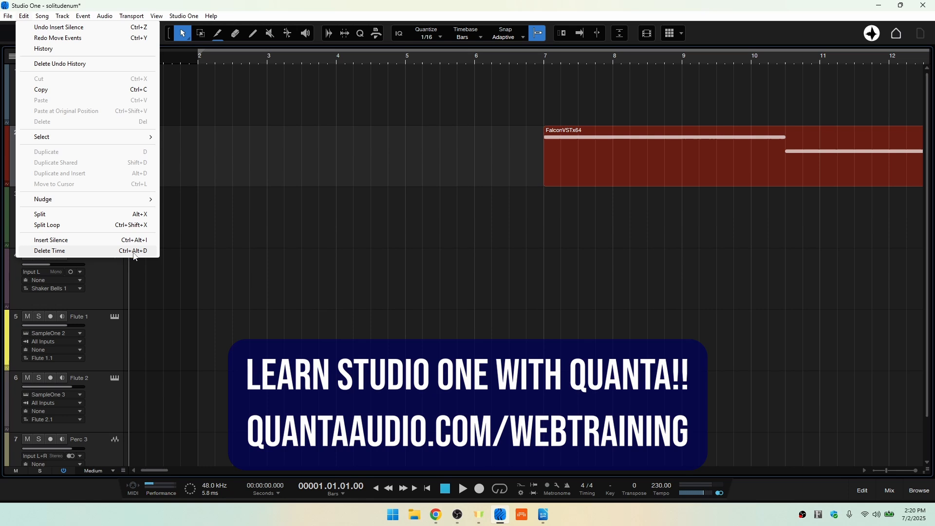
click(50, 250)
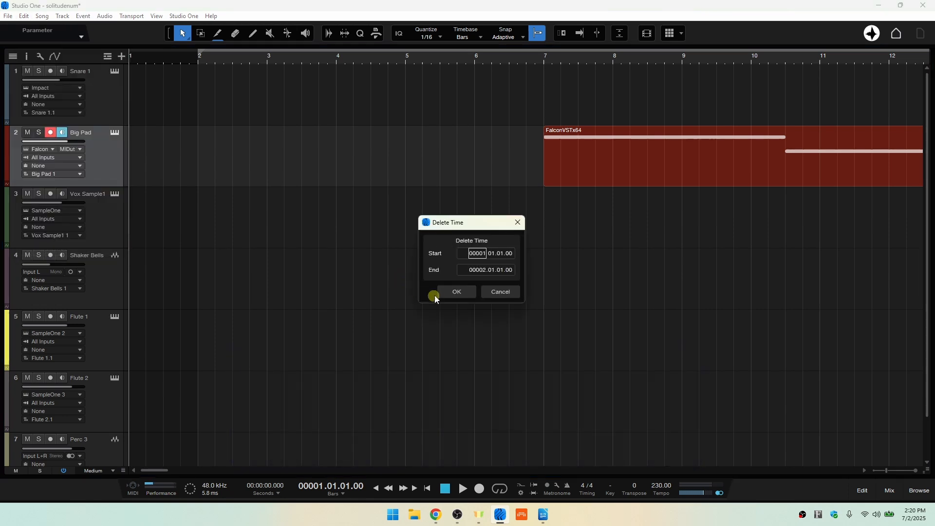
mouse_move(145, 49)
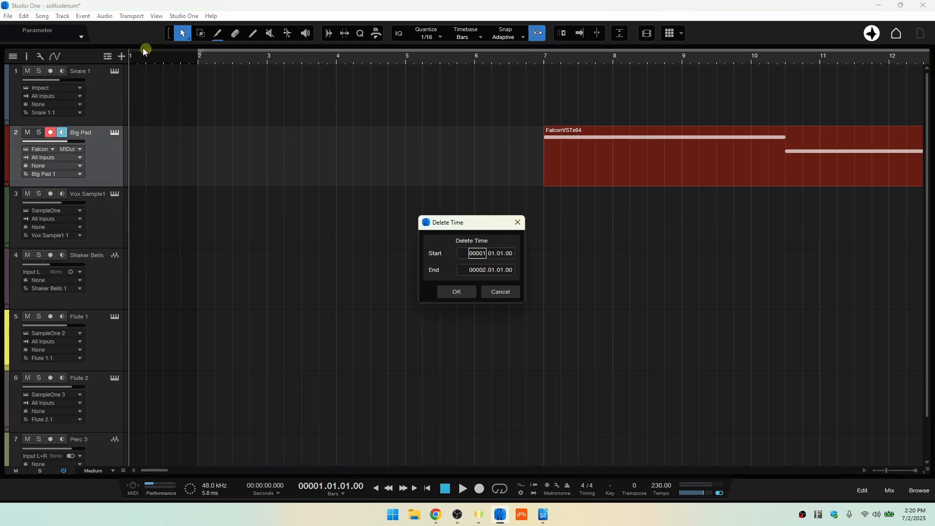
click(477, 270)
text(6)
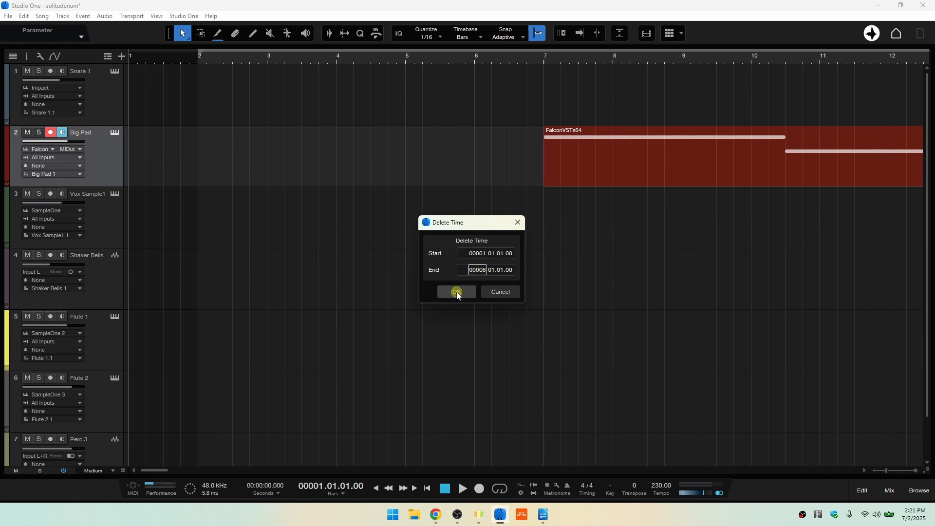
click(456, 291)
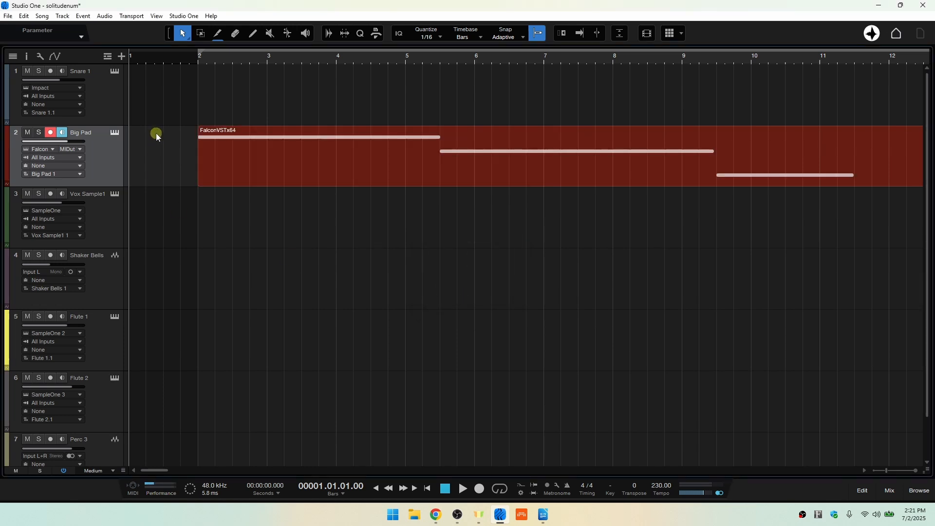
mouse_move(169, 183)
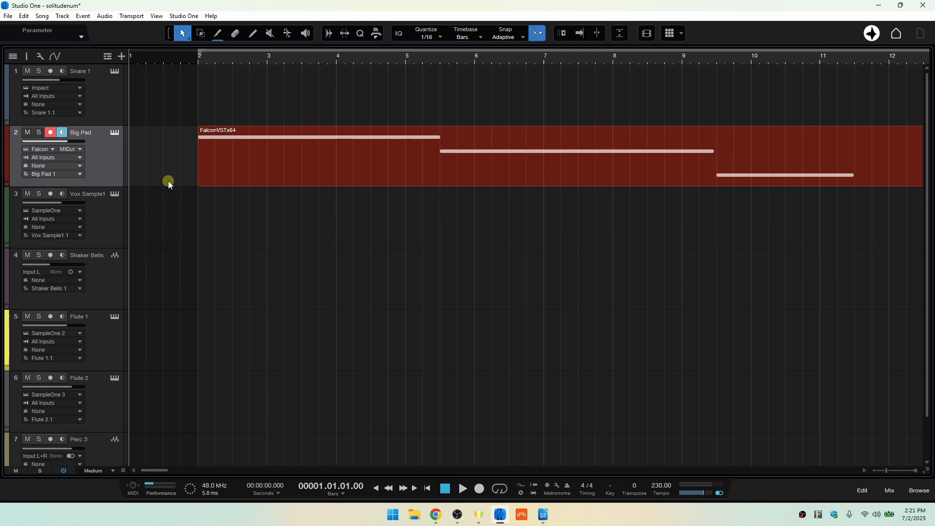
mouse_move(424, 61)
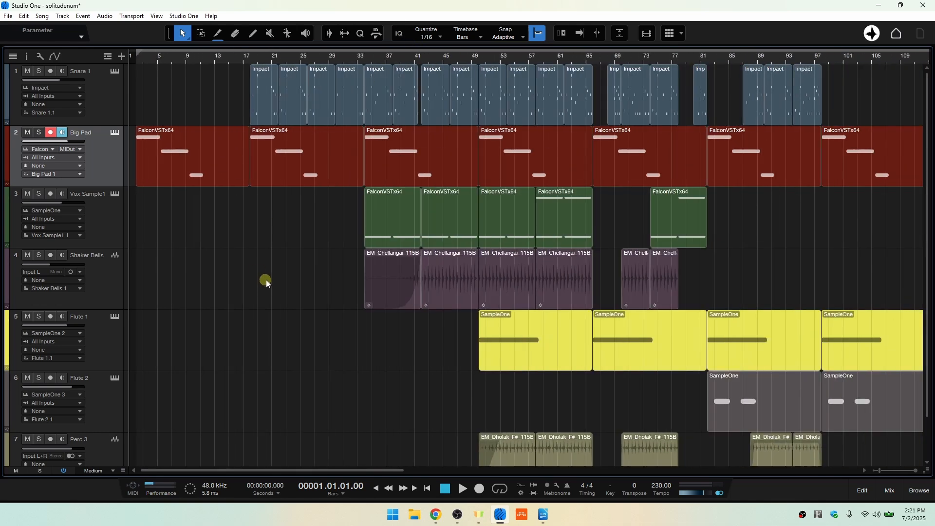
mouse_move(595, 54)
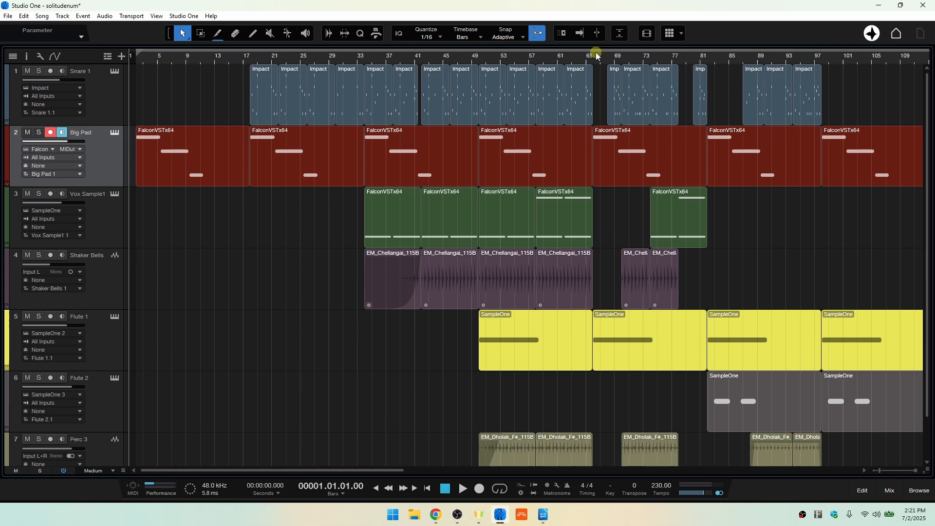
Move the playhead to 66.01.01.00 on the ruler
scroll(left, 3)
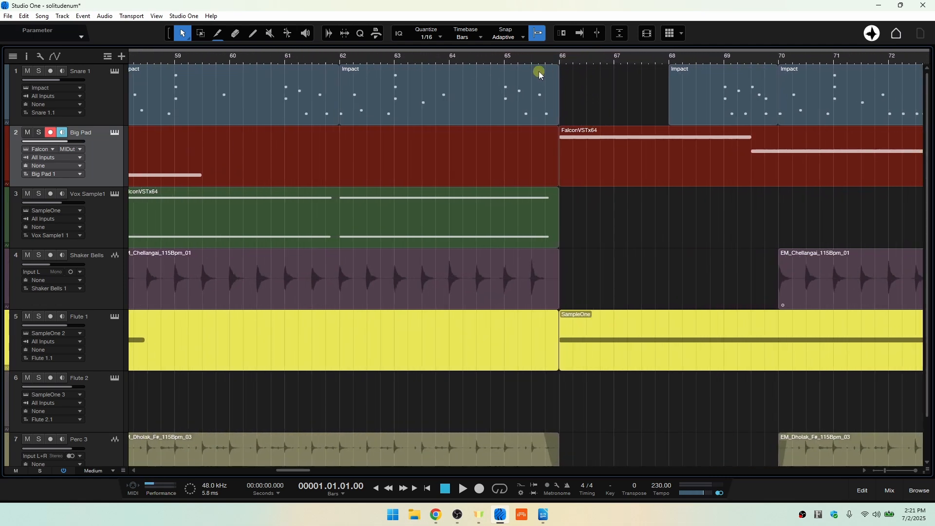
click(561, 56)
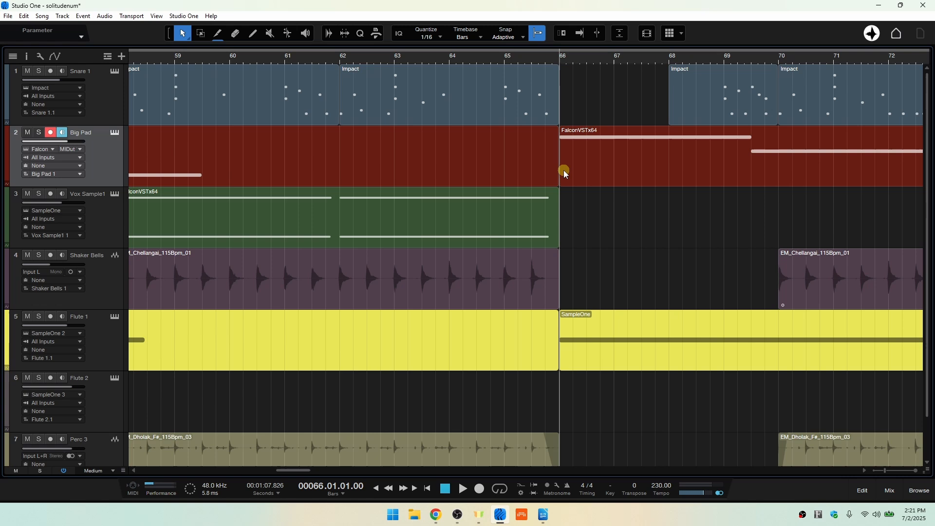
mouse_move(25, 15)
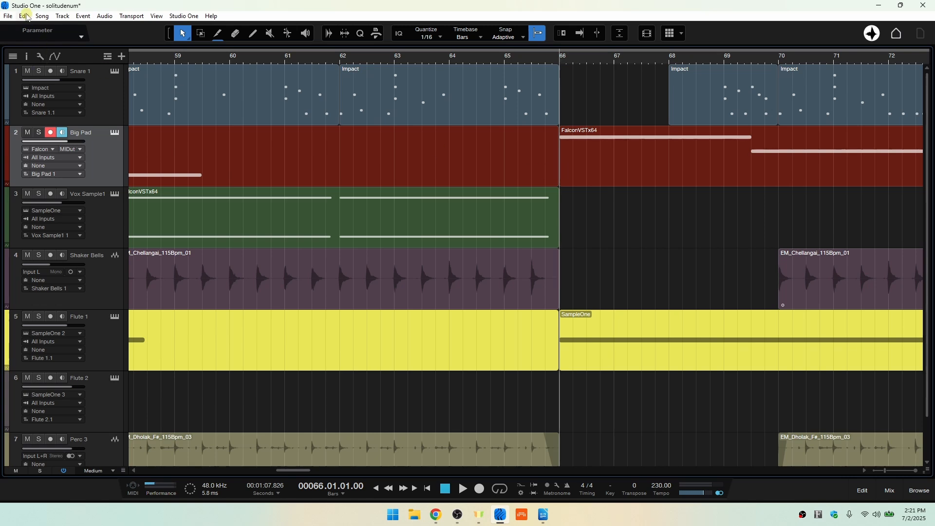
Insert silence from bar 66 to bar 68, pushing later parts back two bars
click(24, 16)
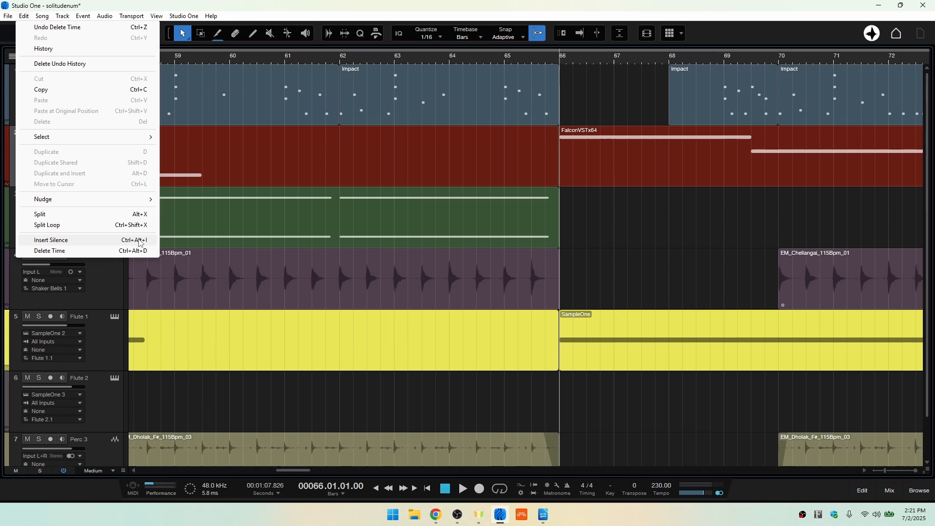
click(51, 239)
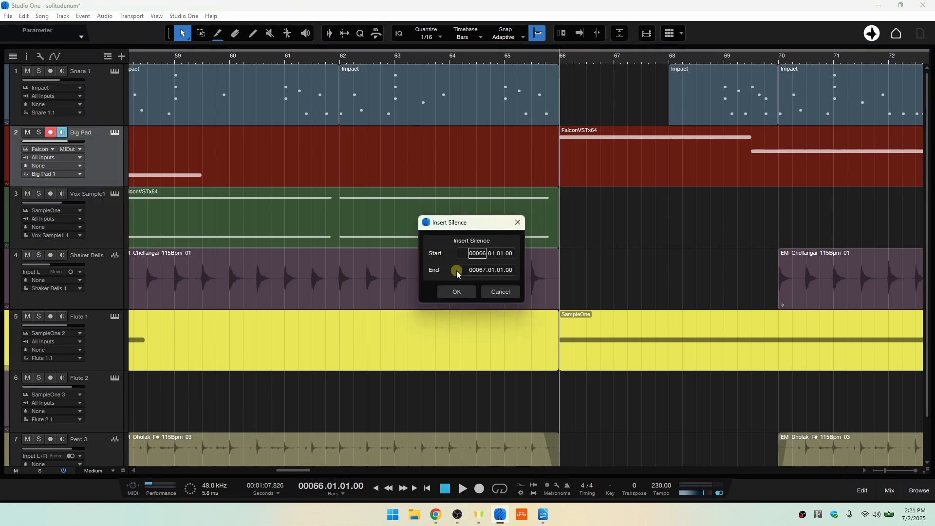
mouse_move(565, 61)
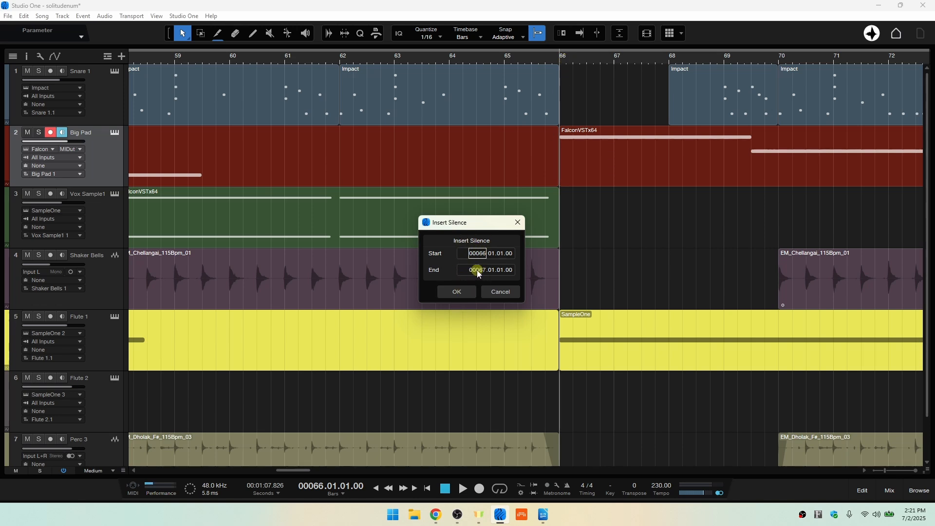
click(476, 270)
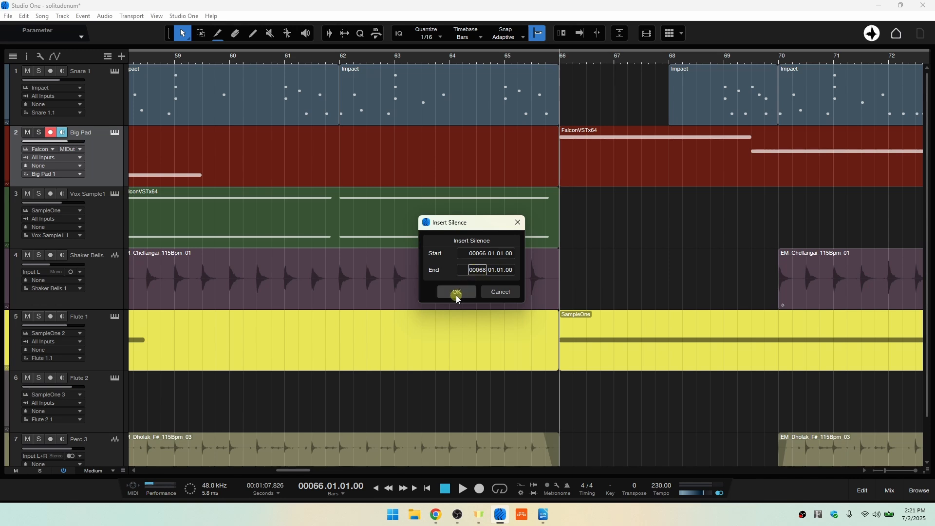
click(455, 291)
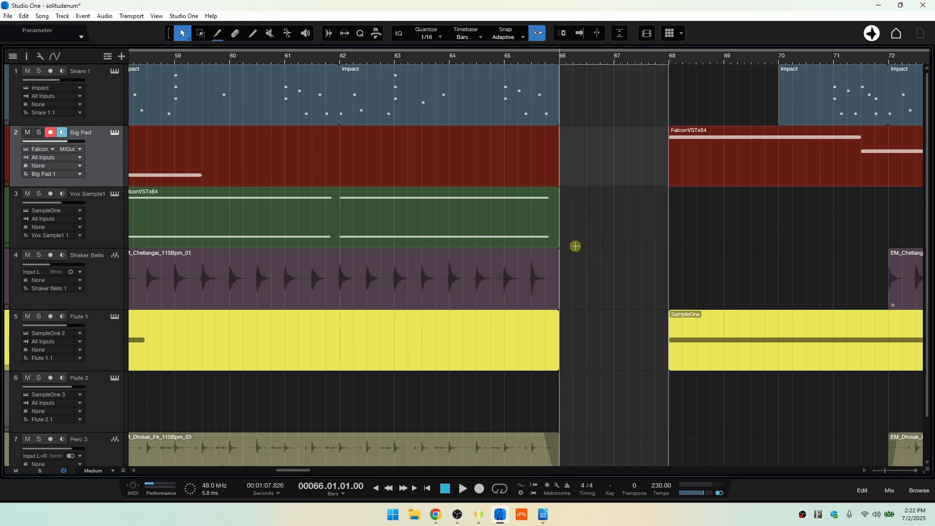
mouse_move(617, 111)
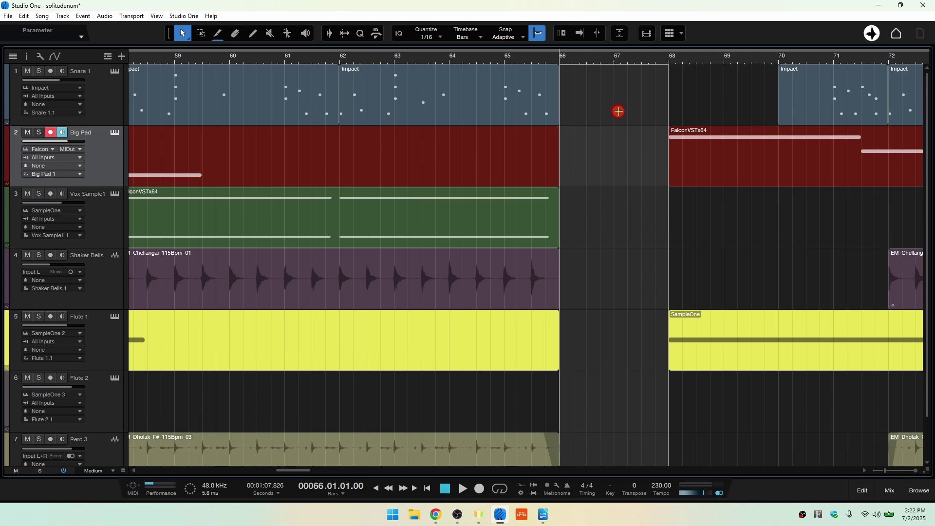
mouse_move(607, 73)
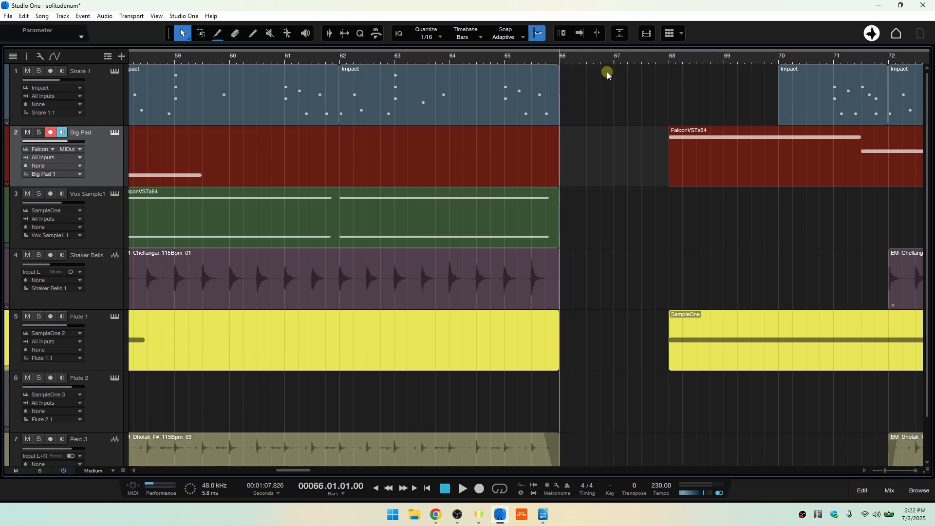
mouse_move(793, 178)
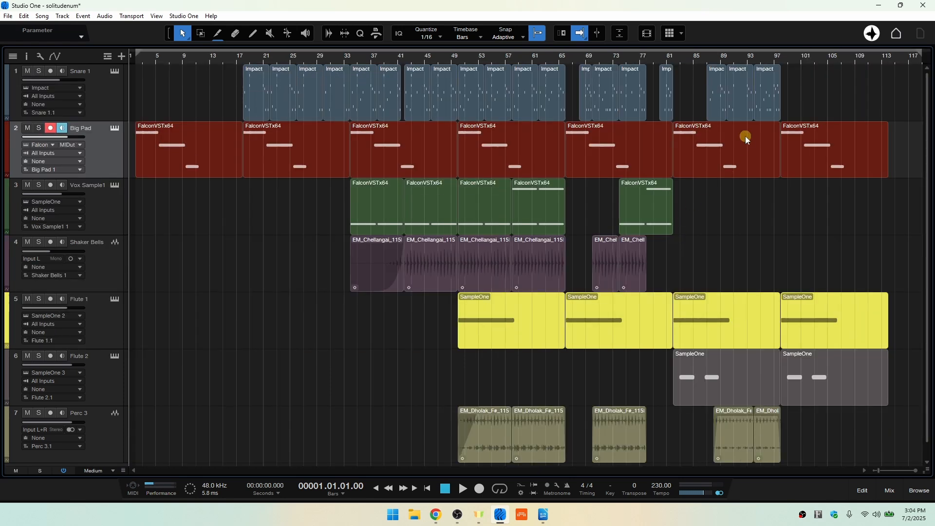
mouse_move(576, 132)
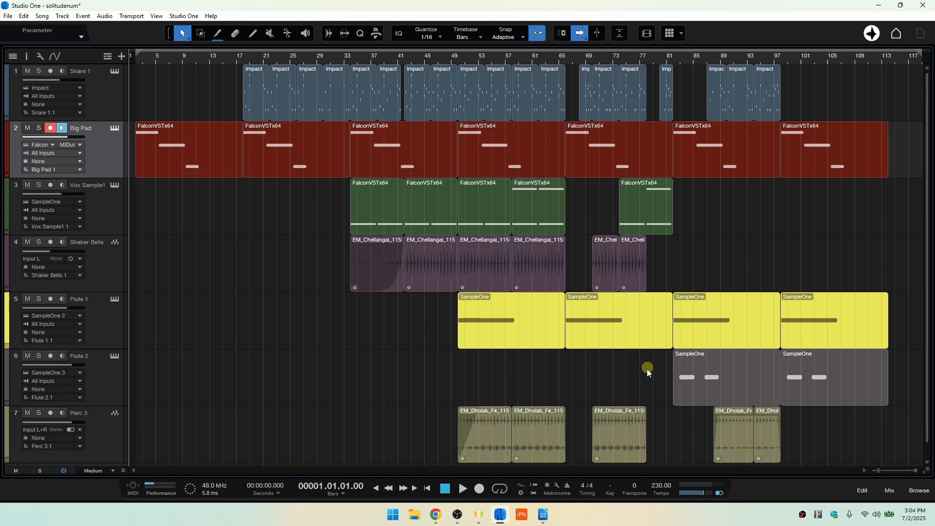
mouse_move(612, 65)
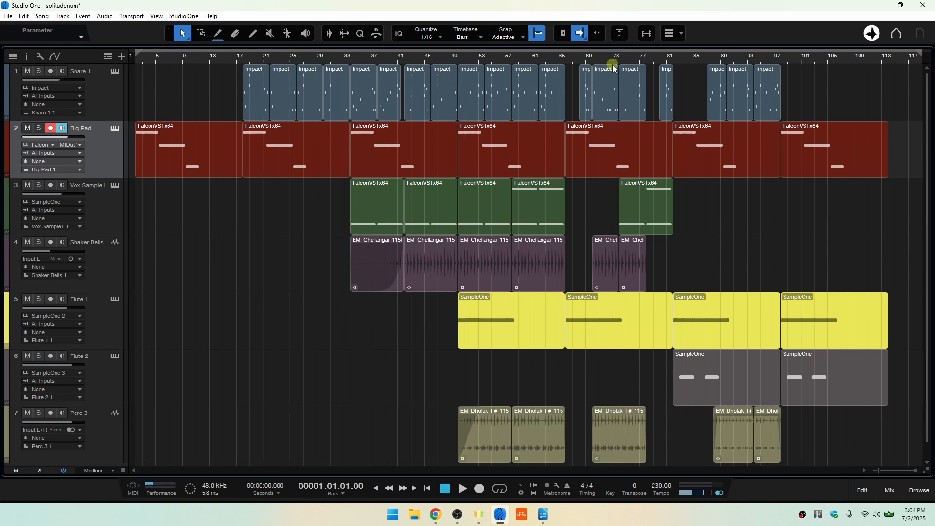
mouse_move(685, 455)
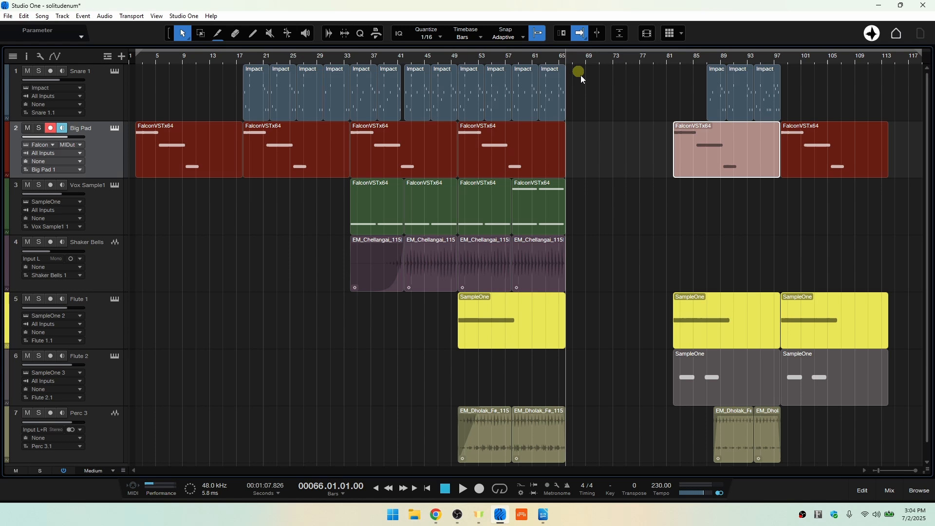
mouse_move(625, 196)
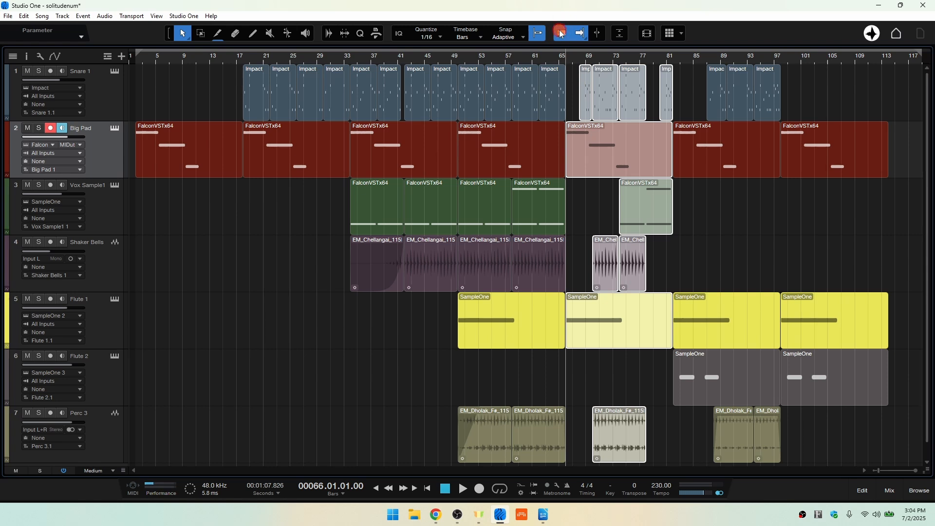
Turn on Ripple Edit so deleting bars 65-81 closes the gap
click(560, 33)
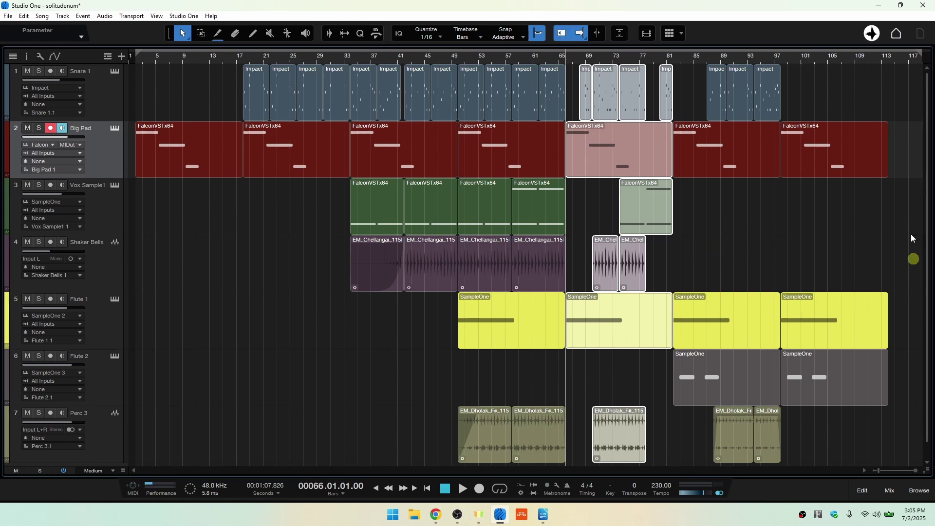
mouse_move(783, 250)
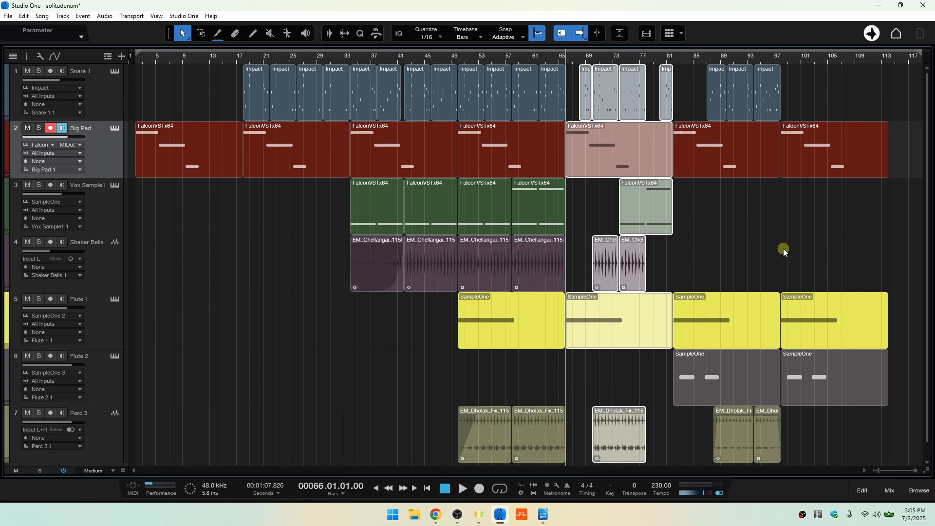
mouse_move(790, 250)
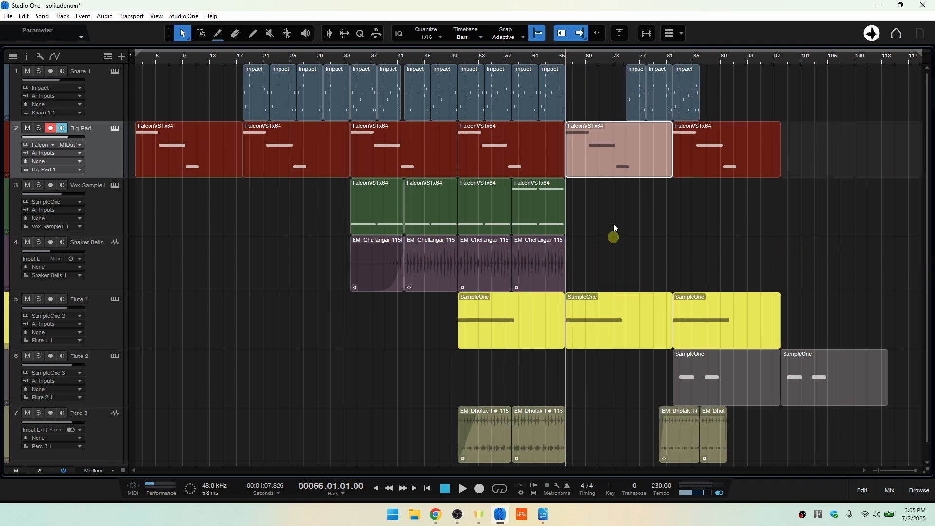
mouse_move(589, 93)
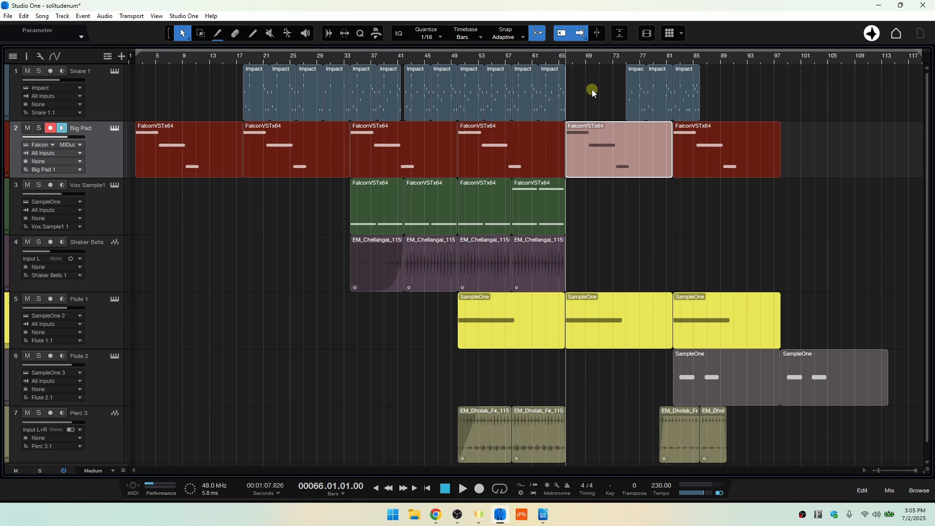
mouse_move(802, 327)
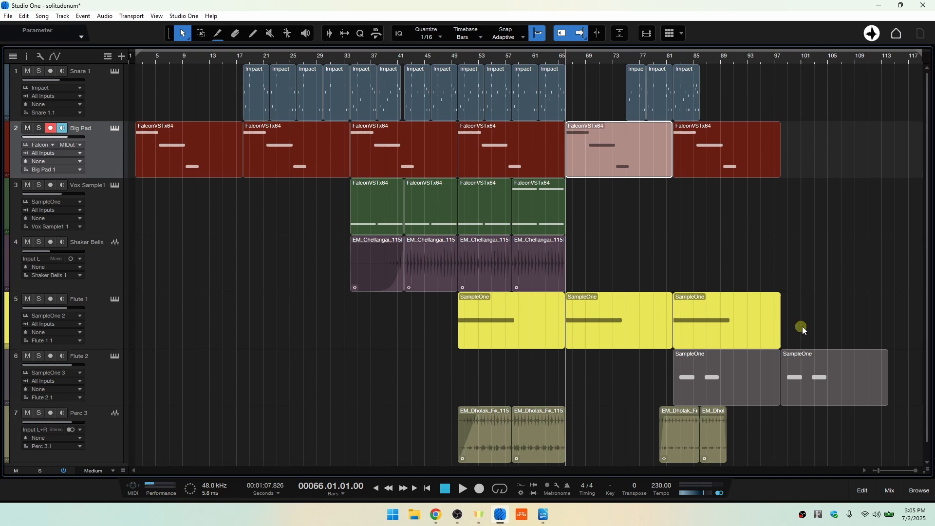
Select the two Flute 1 parts at bar 65 and copy them for the Big Pad track
click(599, 284)
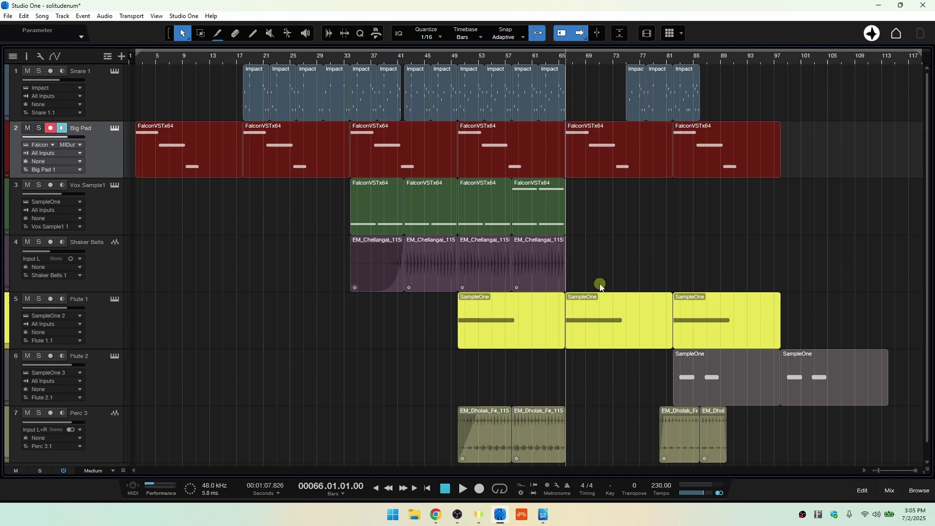
mouse_move(733, 322)
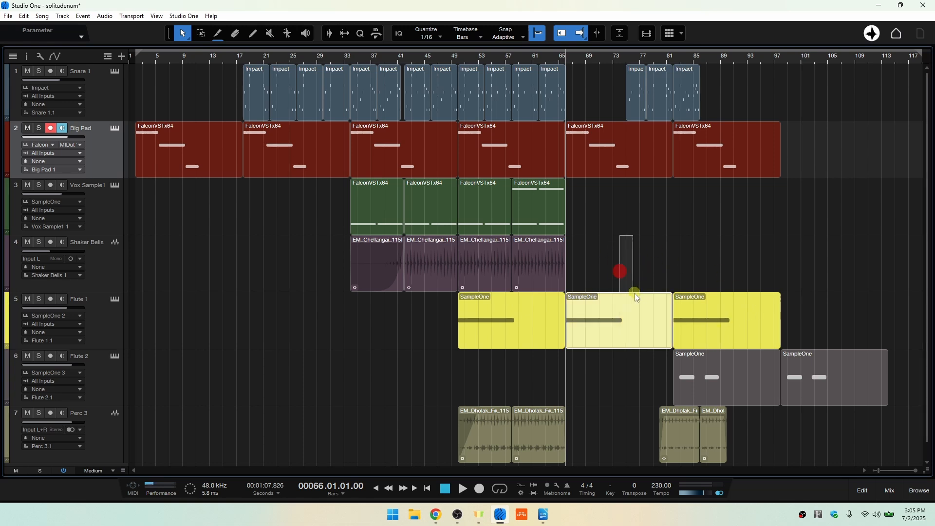
click(714, 332)
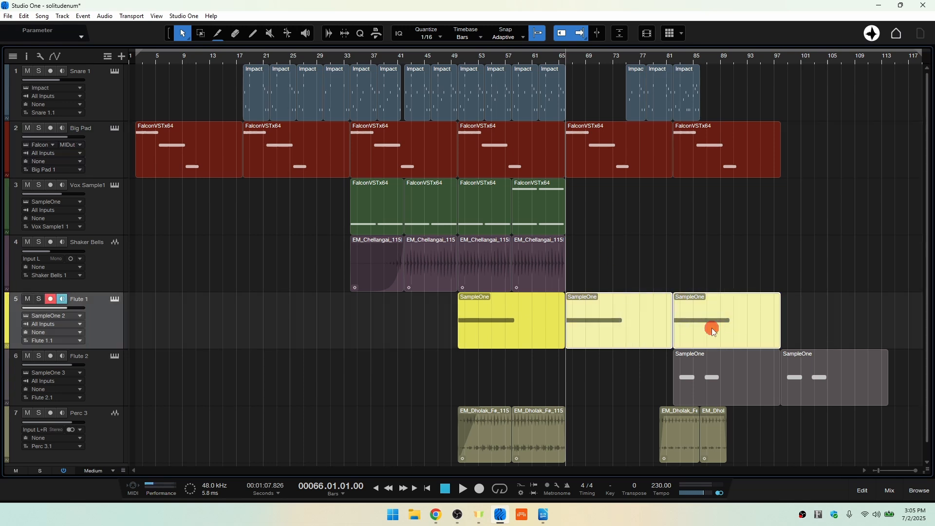
right_click(713, 331)
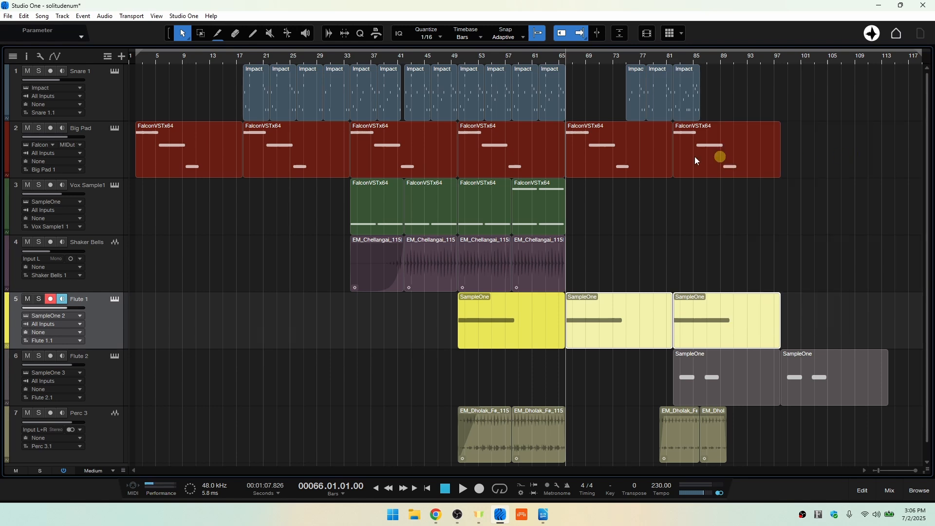
mouse_move(561, 435)
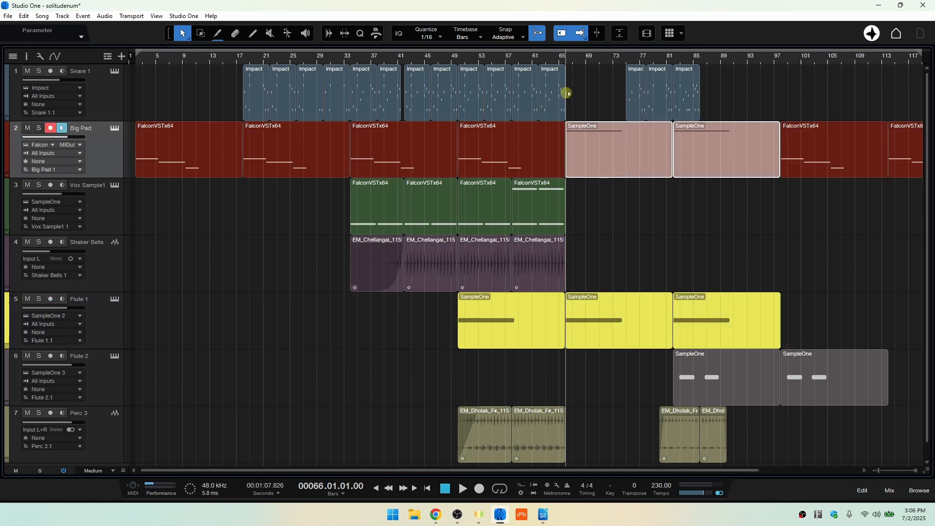
mouse_move(483, 474)
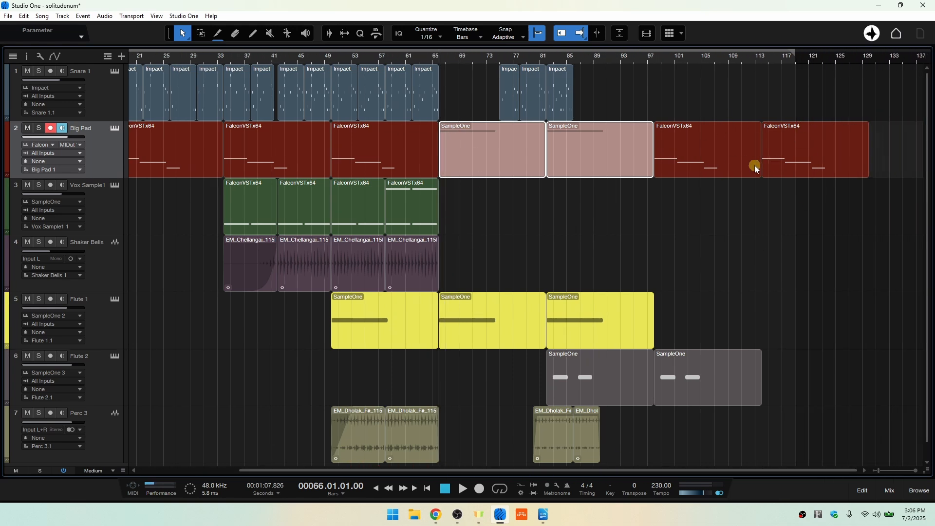
mouse_move(826, 161)
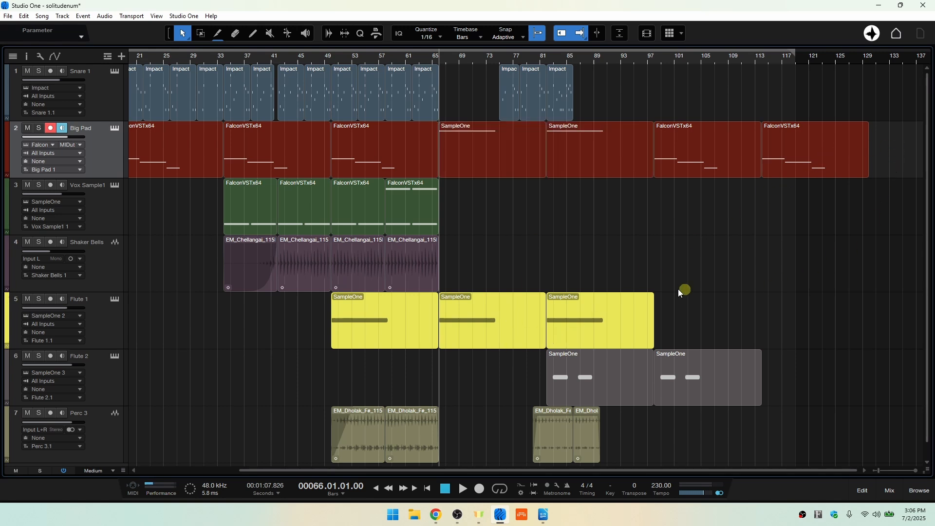
click(562, 33)
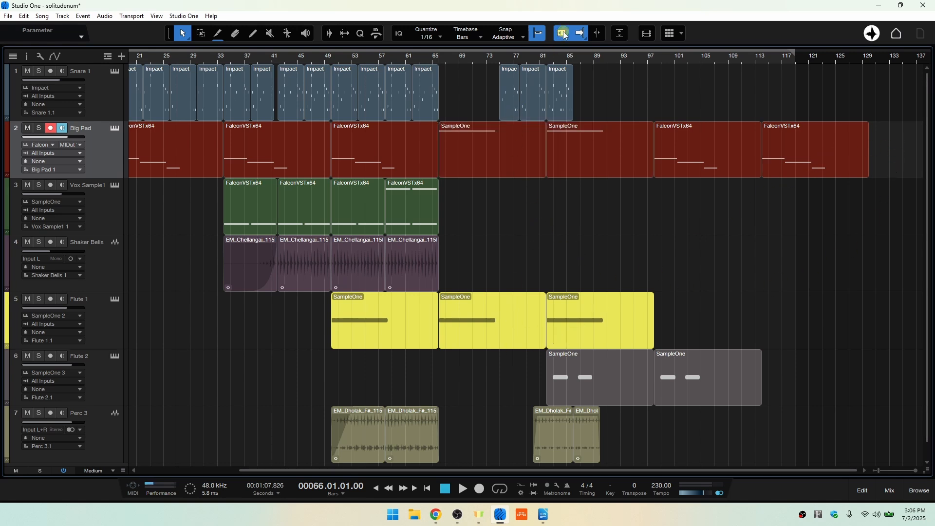
click(560, 33)
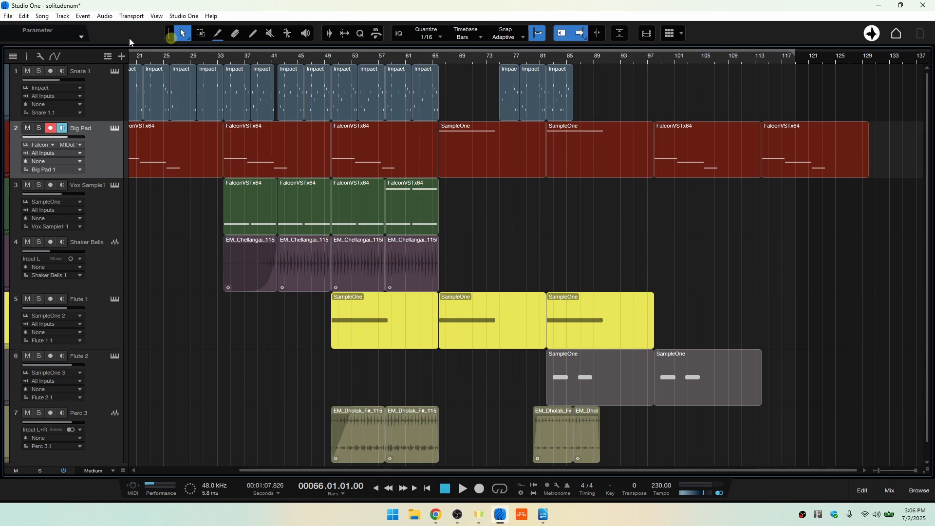
click(23, 17)
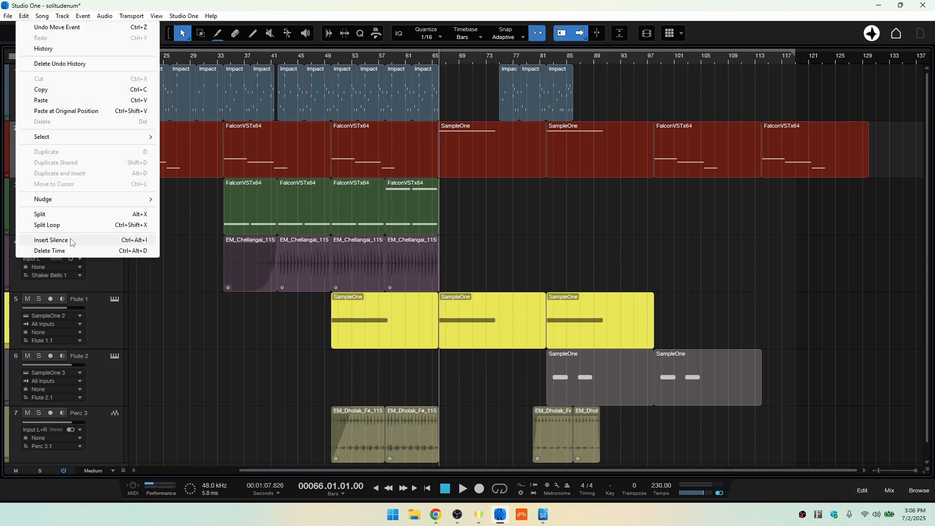
click(636, 251)
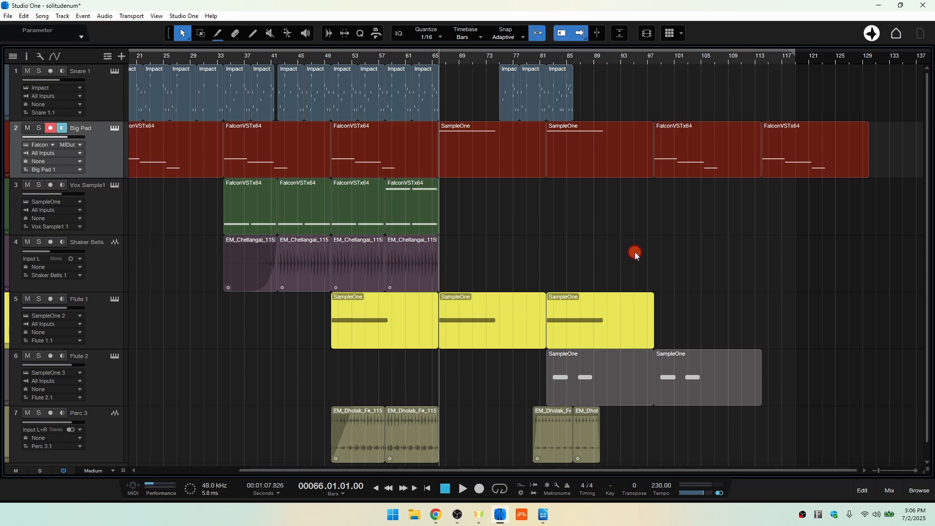
mouse_move(635, 251)
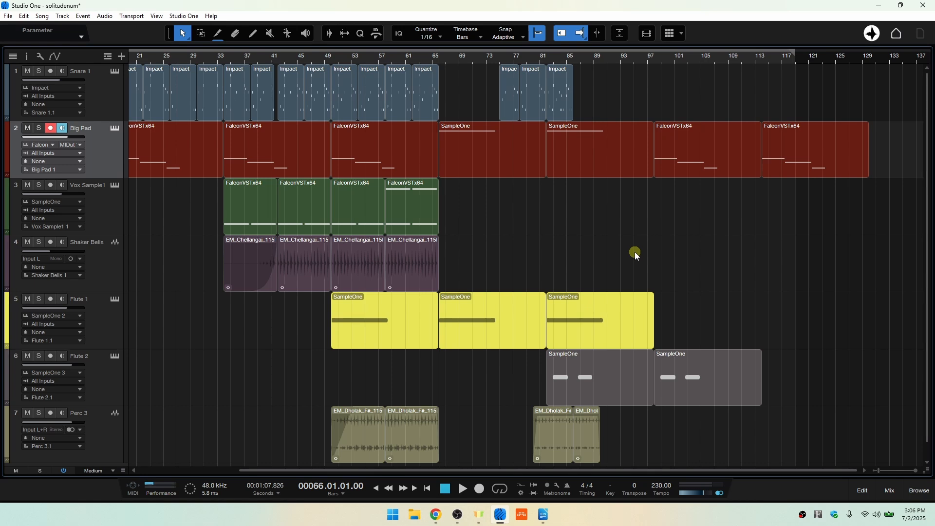